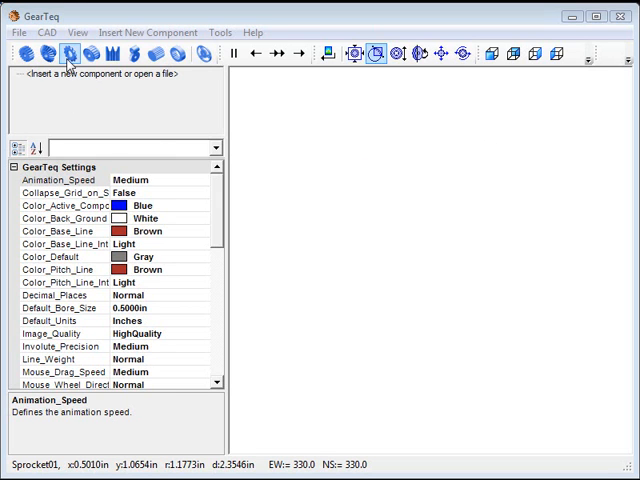
- Insert a new chain sprocket component with the default Add Sprocket settings
left_click(60, 180)
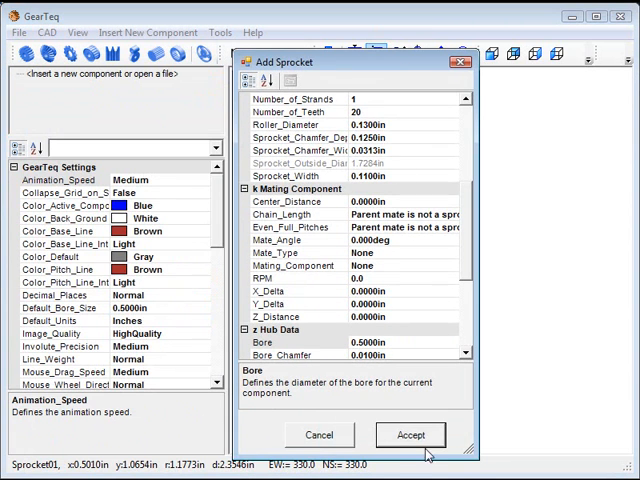
left_click(410, 434)
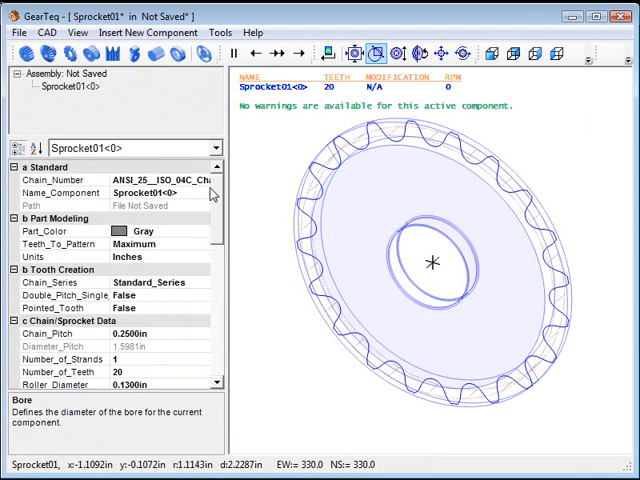
- Set Chain_Number to ANSI_50 and Number_of_Teeth to 36
left_click(208, 180)
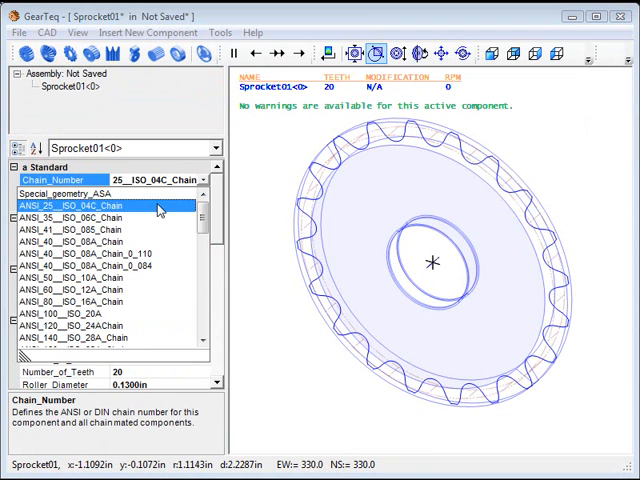
scroll("down", 3)
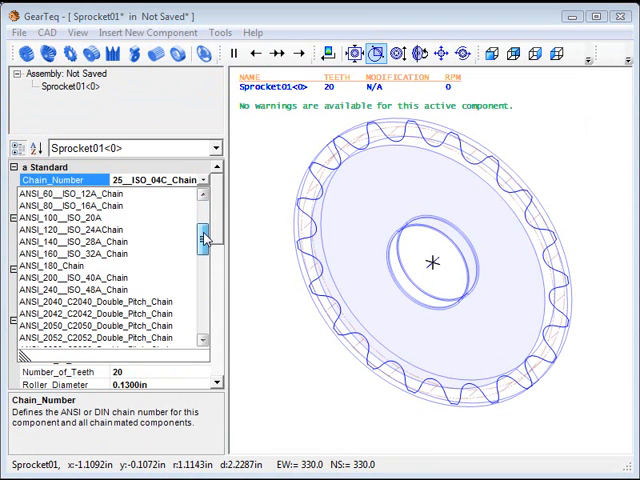
scroll("down", 3)
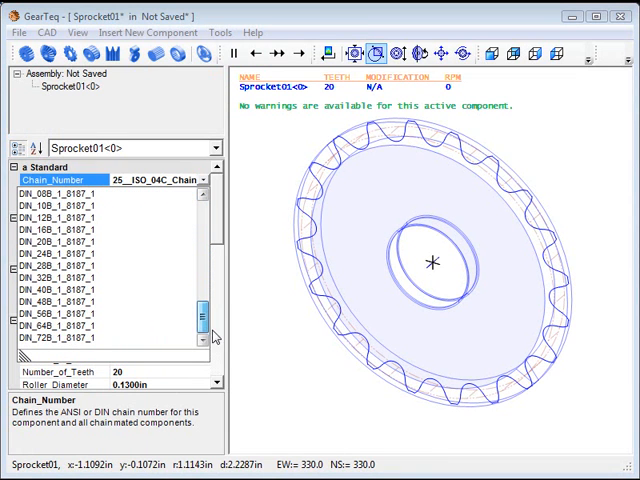
scroll("down", 3)
type("36")
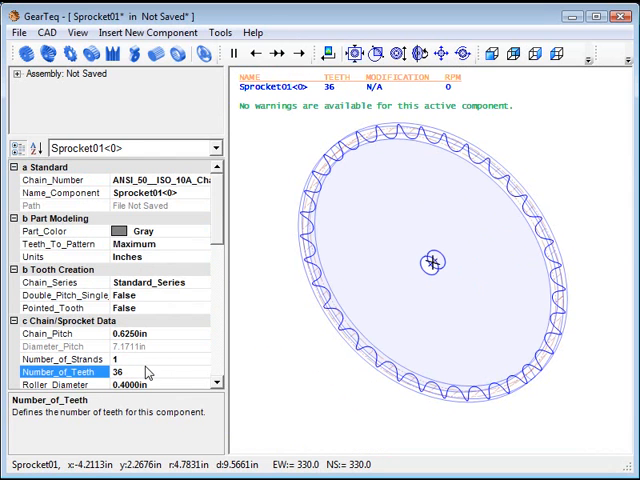
- Set Number_of_Strands to 3 and check the wider sprocket in front and isometric views
left_click(60, 358)
type("3")
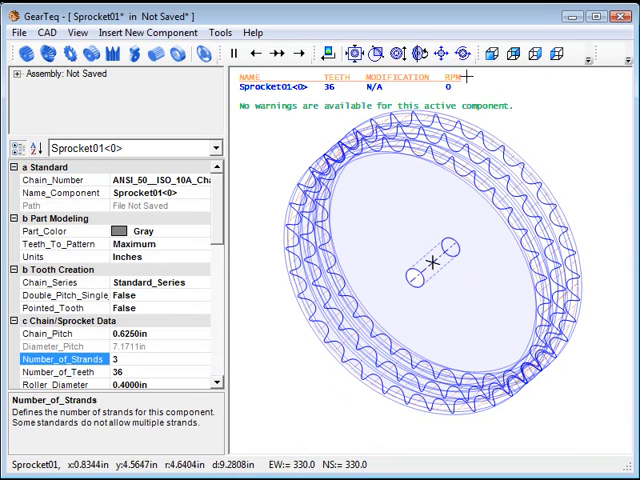
left_click(524, 56)
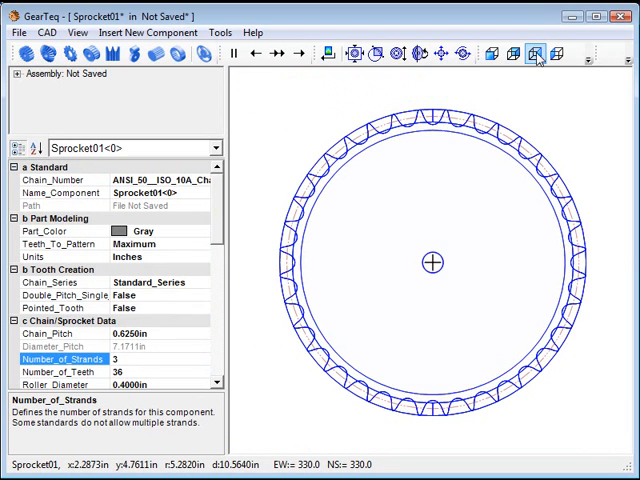
left_click(496, 56)
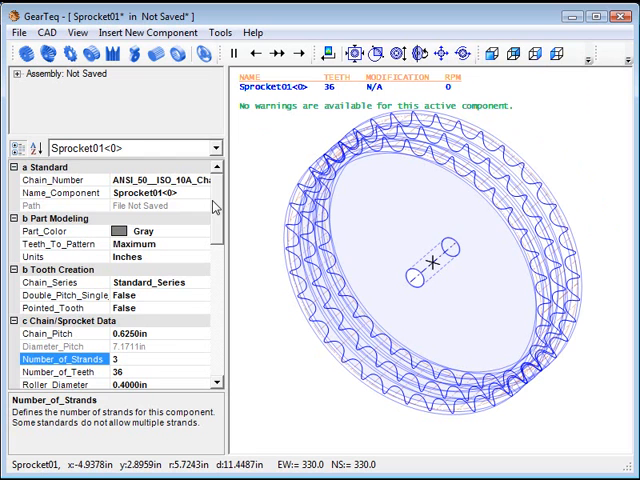
- Enter the Hub_1st_Side diameter and a 1.0 inch projection under Hub Data
scroll("down", 3)
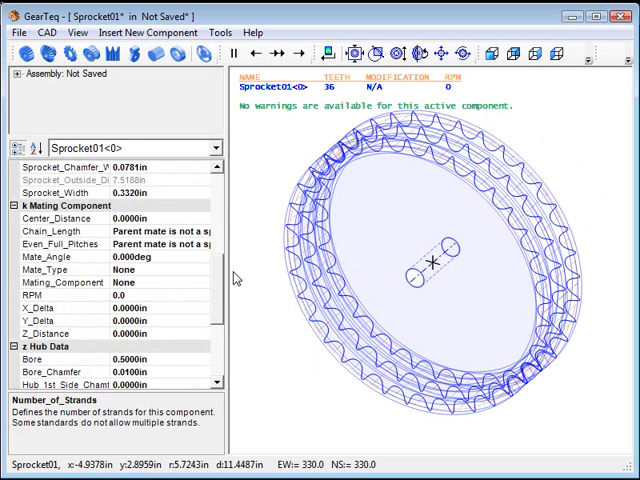
scroll("down", 3)
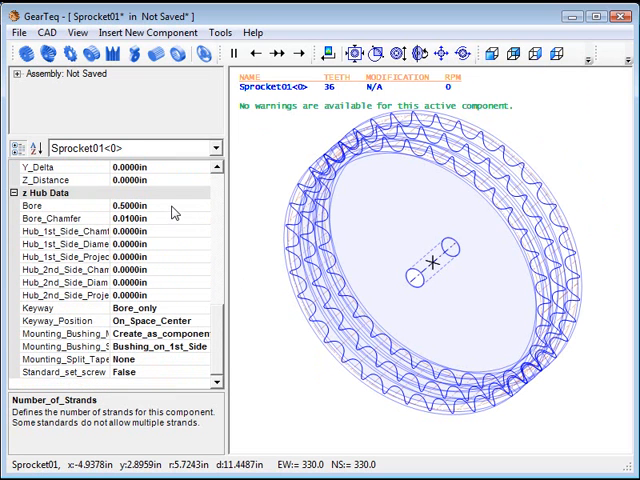
left_click(70, 232)
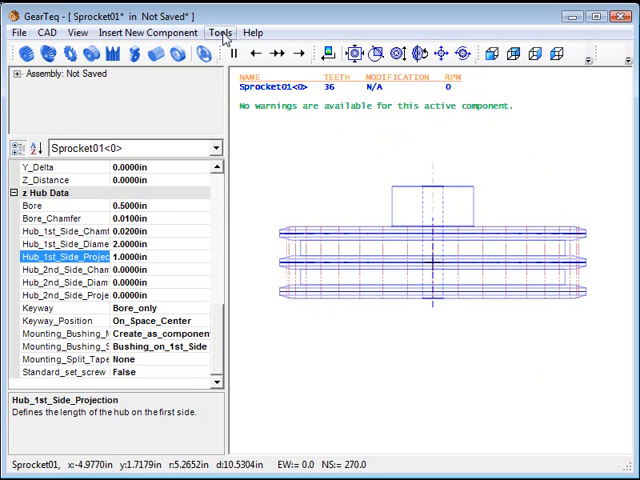
- Copy Hub First Side and paste it to Hub Second Side via the Tools menu
left_click(220, 32)
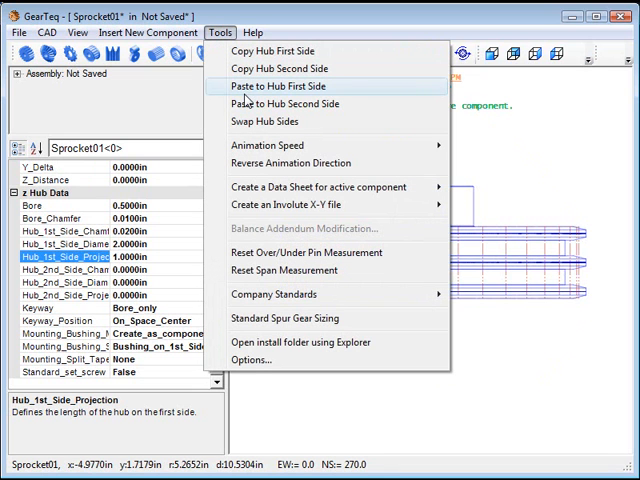
left_click(268, 120)
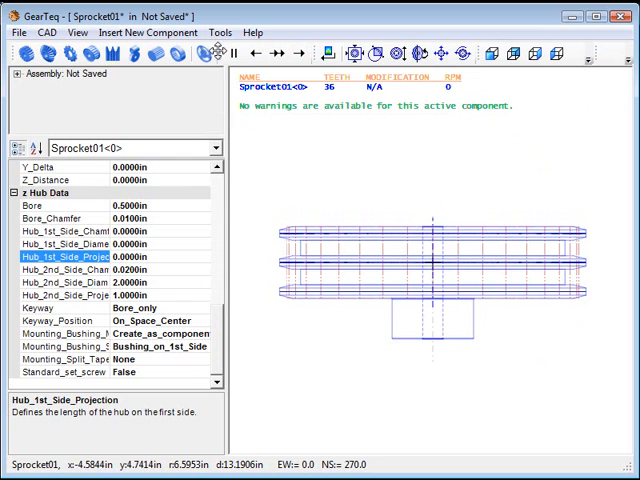
left_click(256, 32)
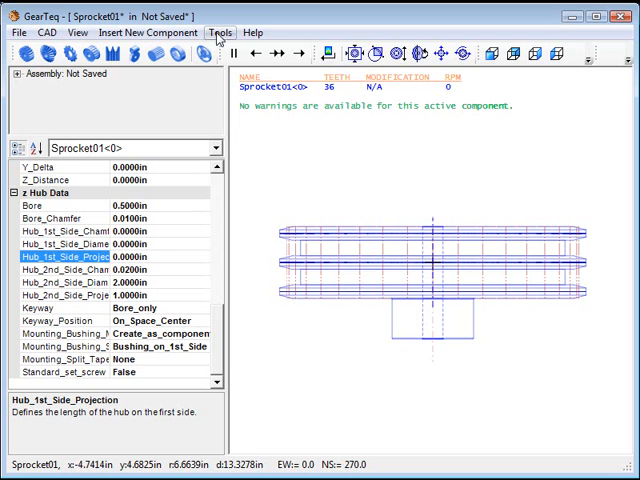
left_click(220, 32)
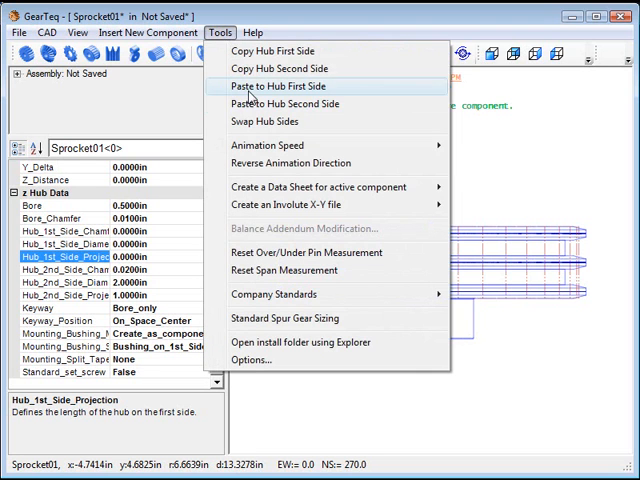
left_click(284, 86)
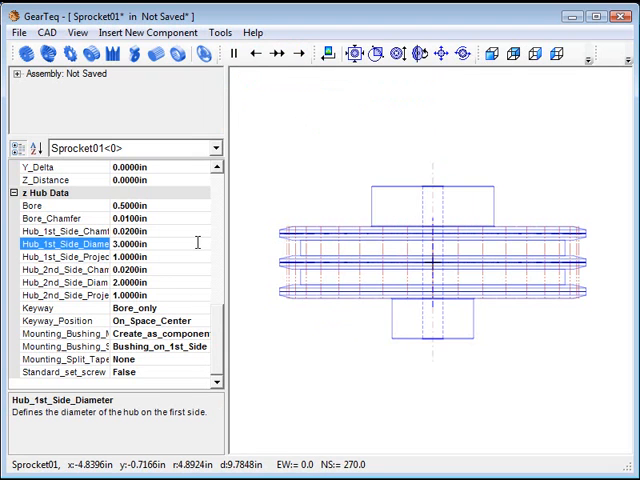
- Set Bore to 1.0 and Keyway to ANSI_Square_Keyway
left_click(70, 284)
type("2.5000")
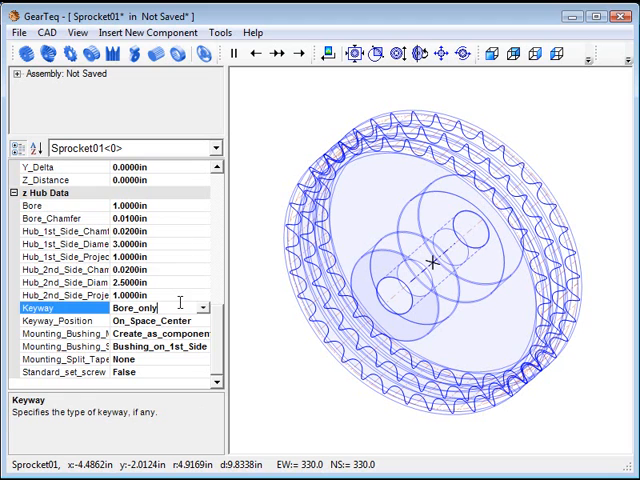
left_click(150, 308)
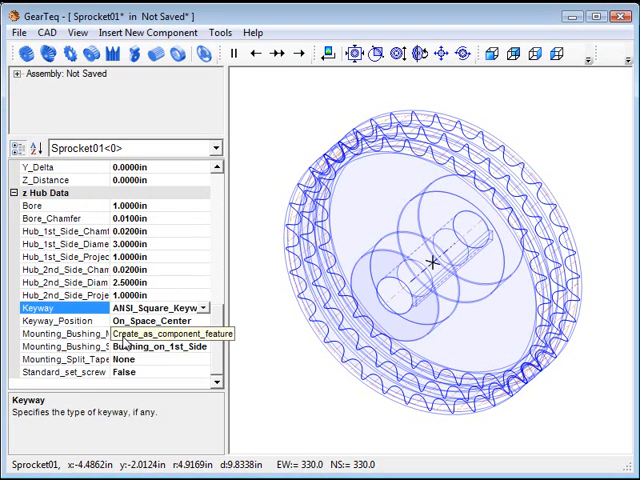